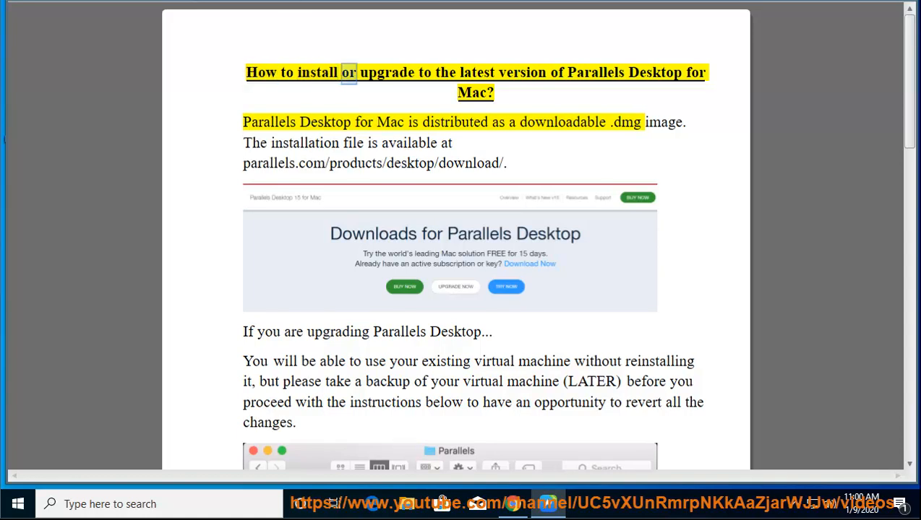
# Start playback at the guide's title so the opening paragraphs are read aloud into page 2.
pyautogui.doubleClick(655, 72)
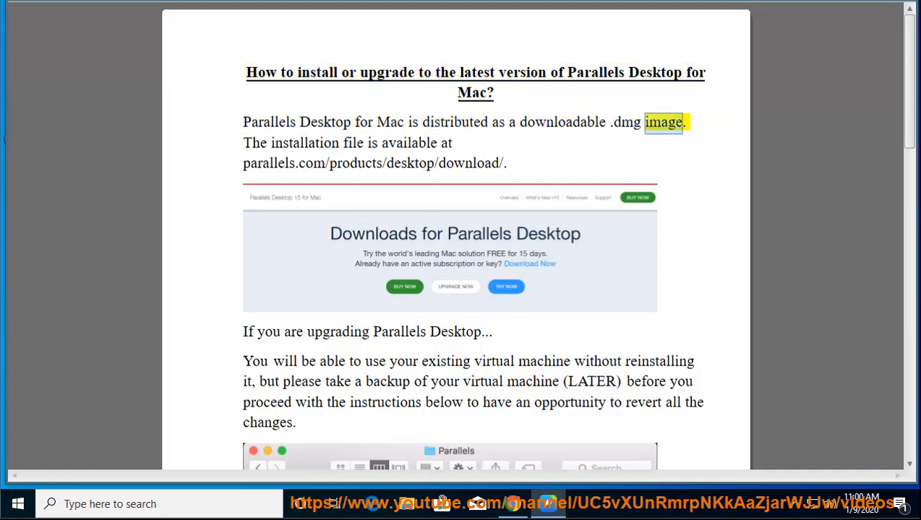
pyautogui.moveTo(243, 143); pyautogui.dragTo(509, 171)
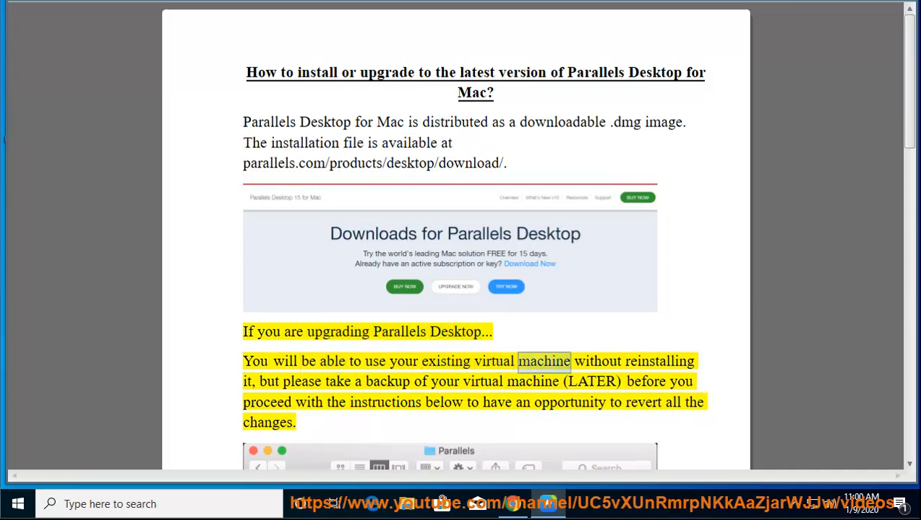
pyautogui.click(355, 381)
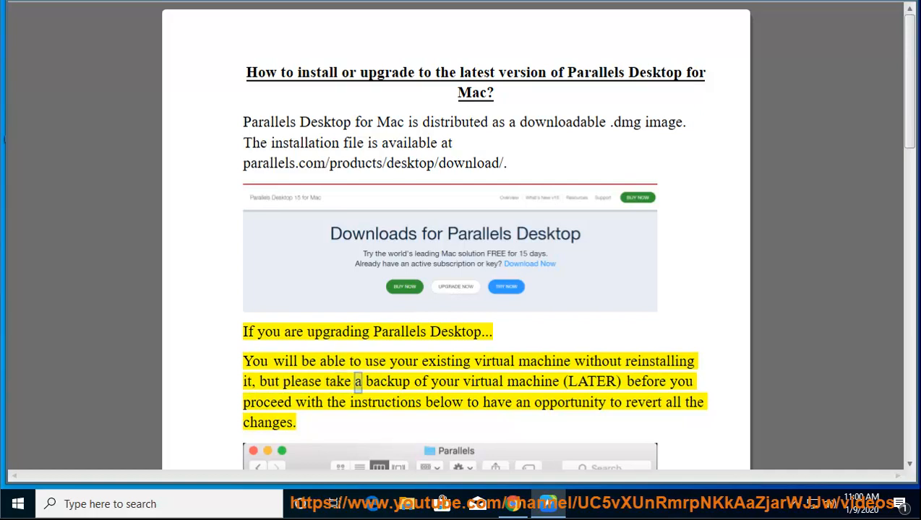
pyautogui.doubleClick(592, 382)
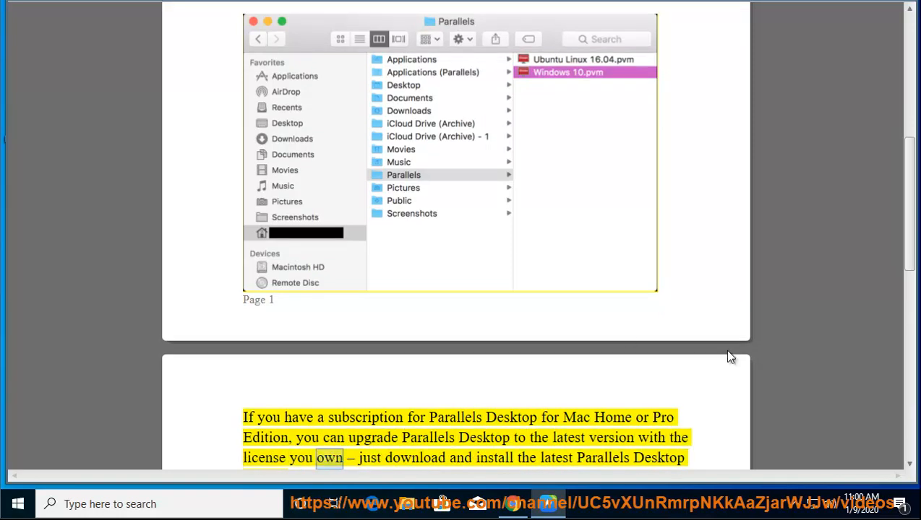
# Follow the reading through the subscription and installation steps, keeping the highlighted sentence in view.
pyautogui.scroll(-3)
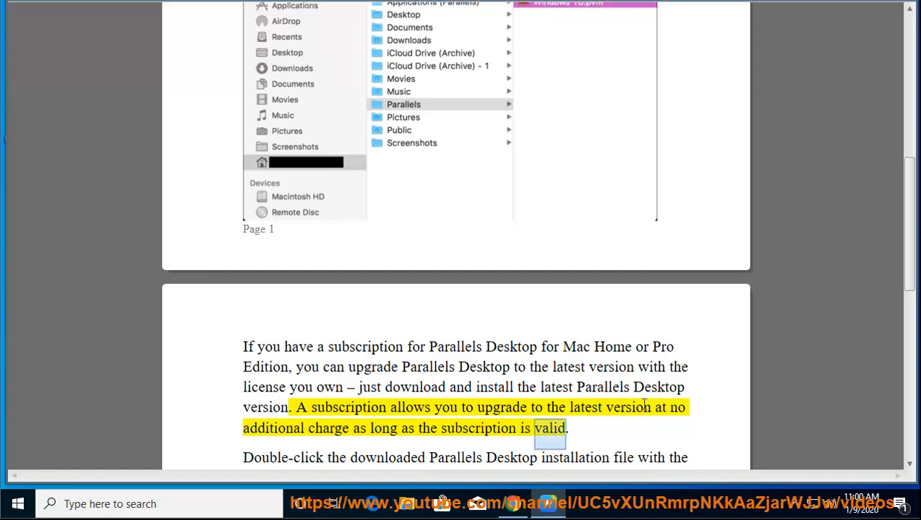
pyautogui.scroll(-3)
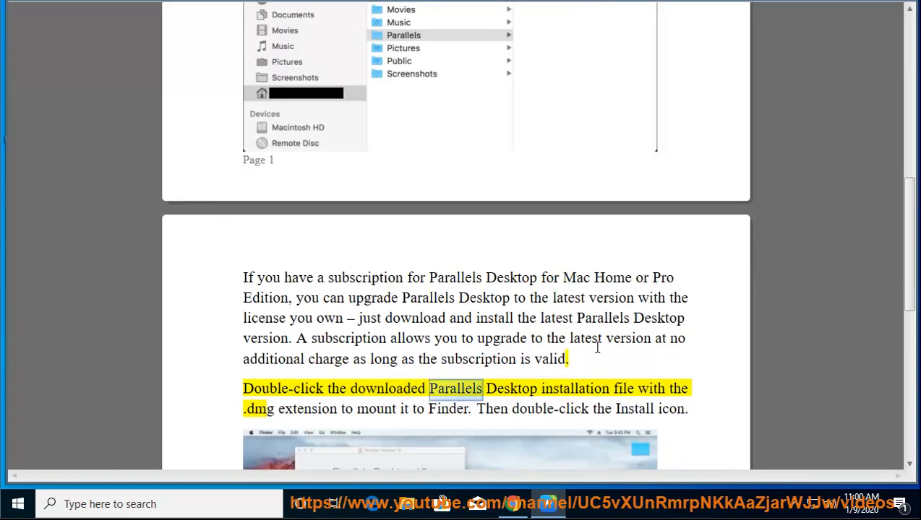
pyautogui.scroll(-3)
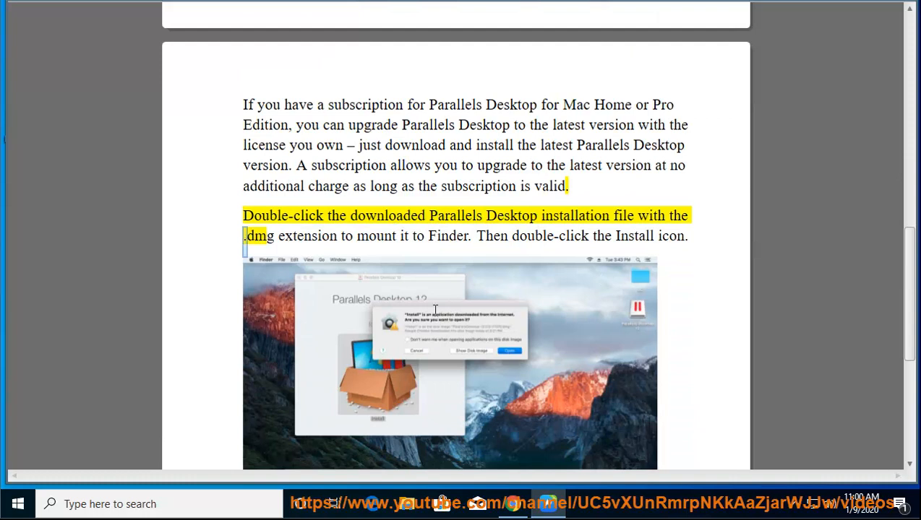
pyautogui.doubleClick(375, 236)
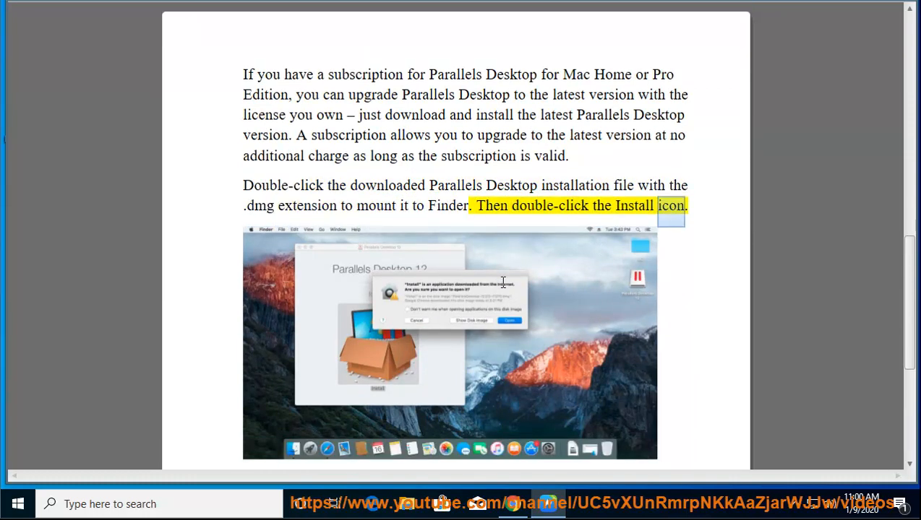
# Continue through the password step down to the 'Check out tips for new users' links.
pyautogui.scroll(-3)
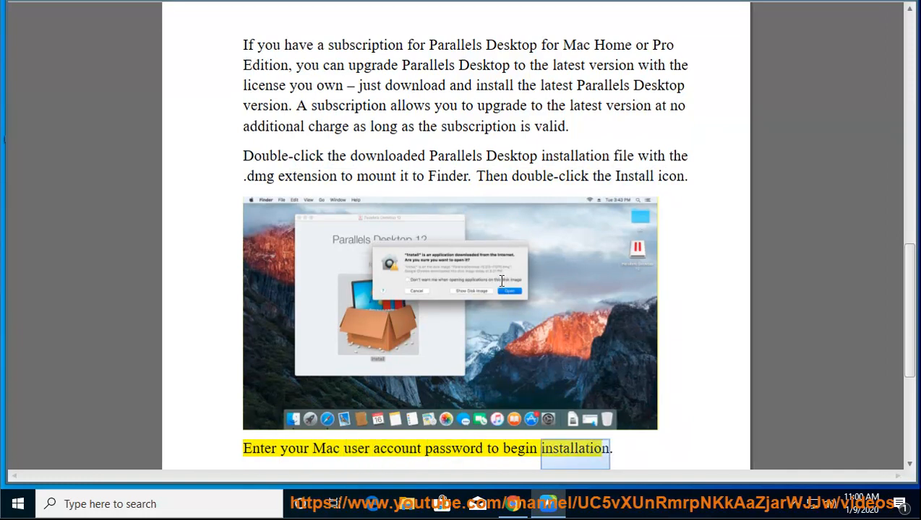
pyautogui.scroll(-3)
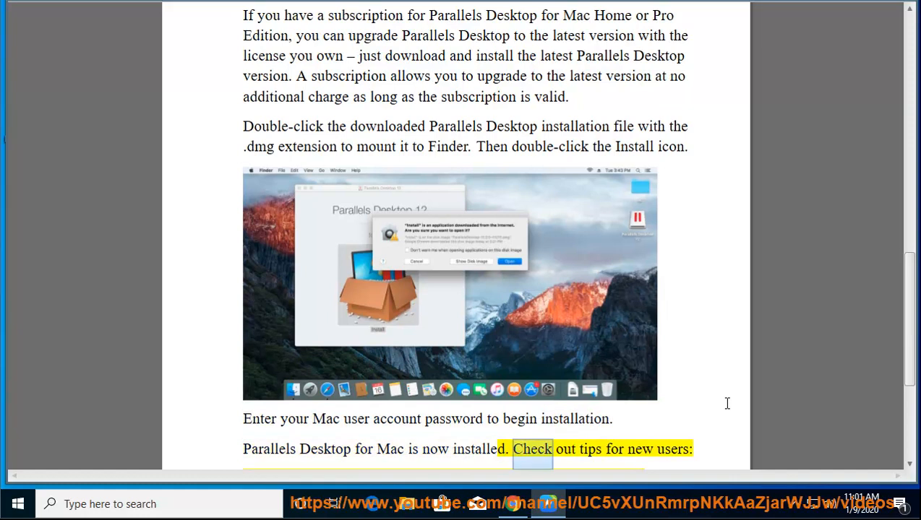
pyautogui.scroll(-3)
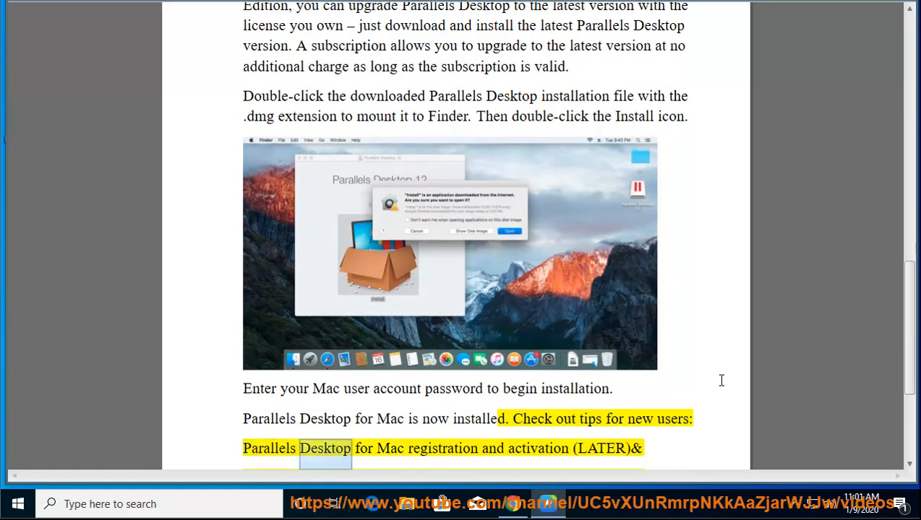
pyautogui.doubleClick(537, 449)
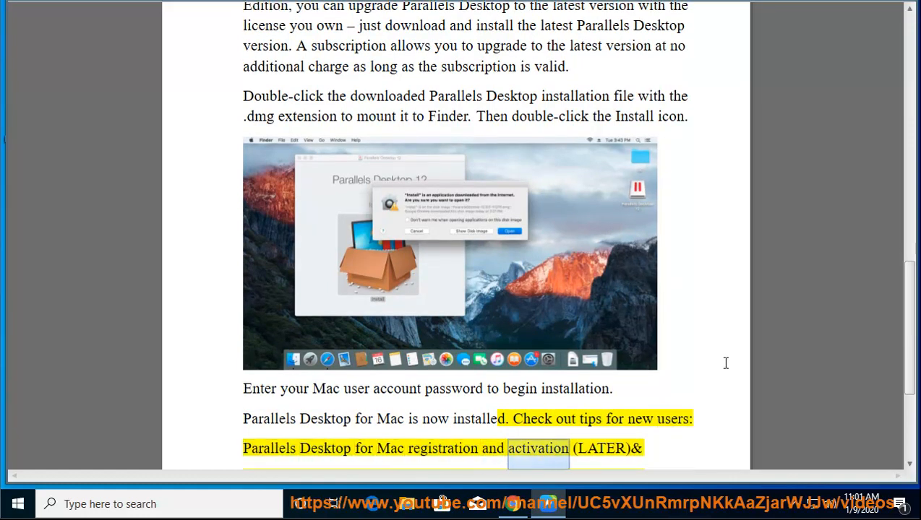
pyautogui.scroll(-3)
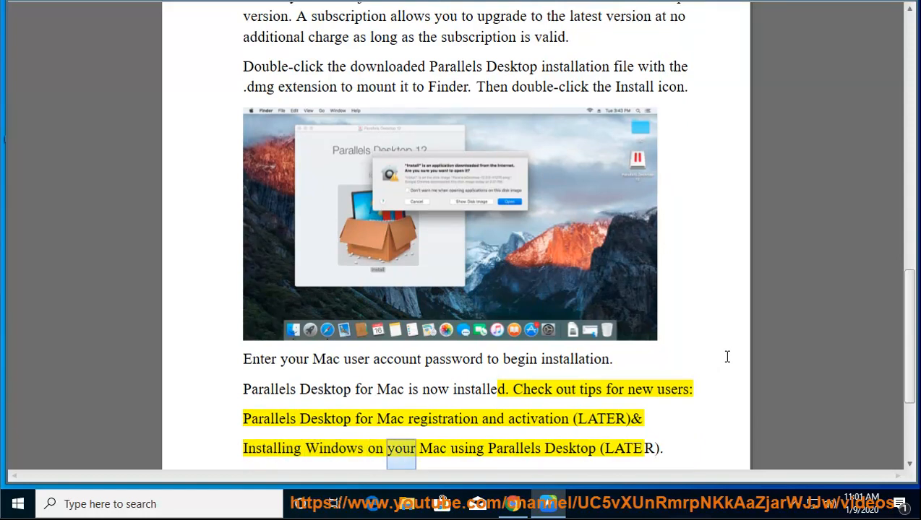